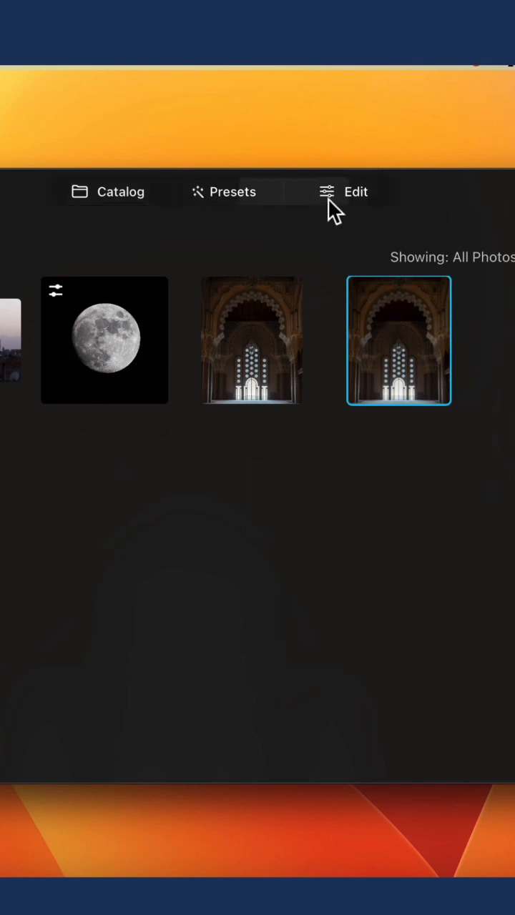
- Open the selected mosque interior photo in Edit and show its tools list
click(355, 191)
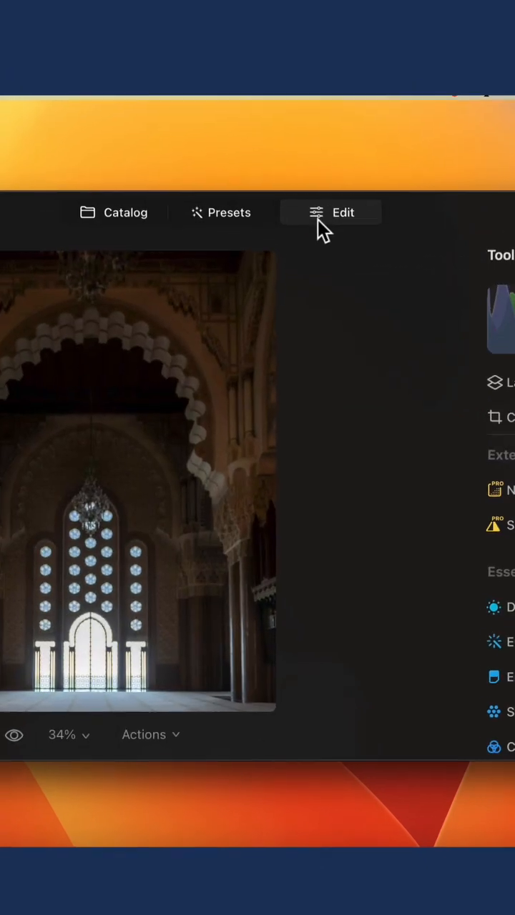
click(329, 212)
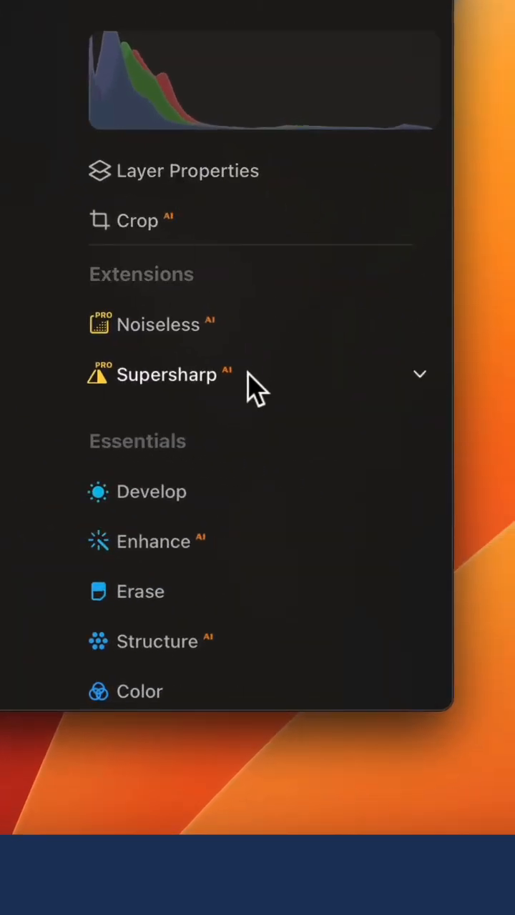
- Expand the Supersharp AI extension and choose Universal as the sharpening mode
click(168, 373)
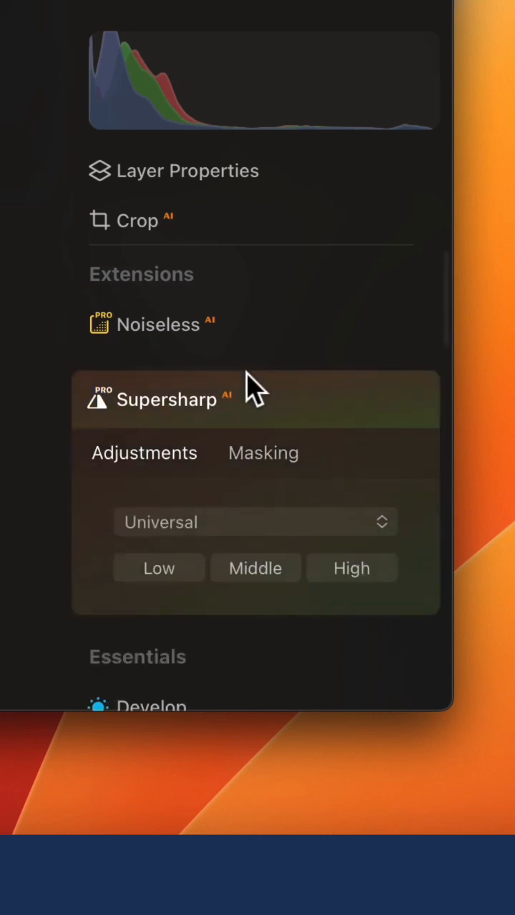
mouse_move(255, 522)
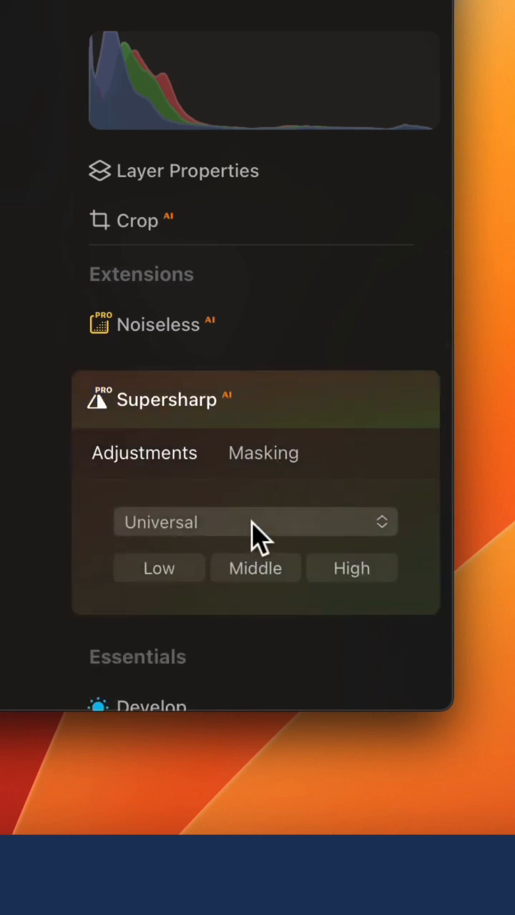
click(255, 522)
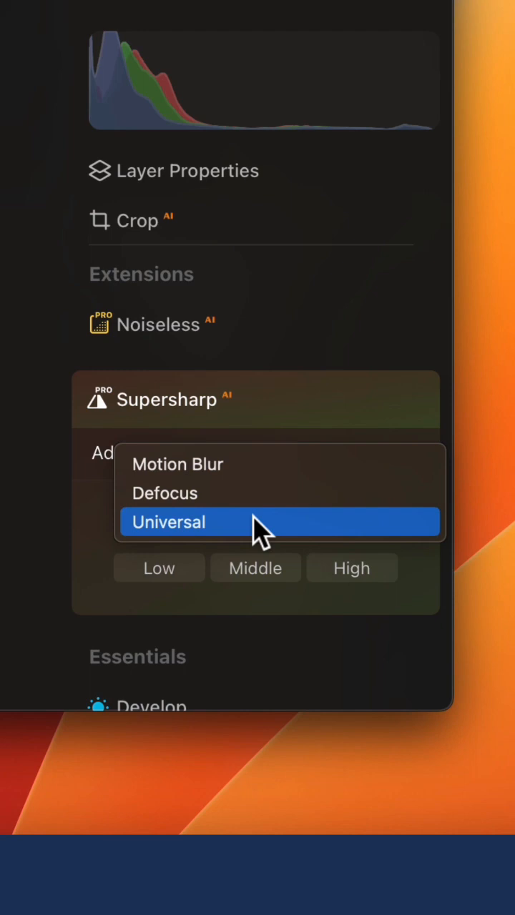
click(169, 522)
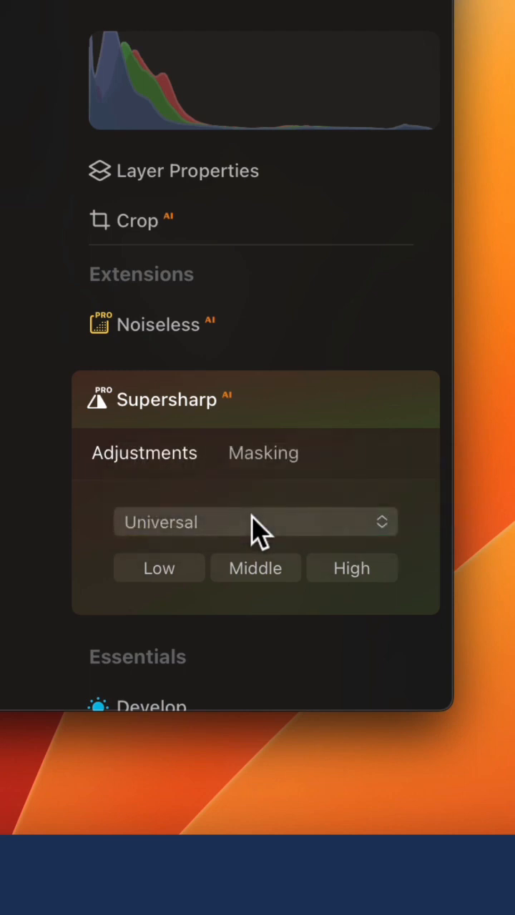
mouse_move(159, 568)
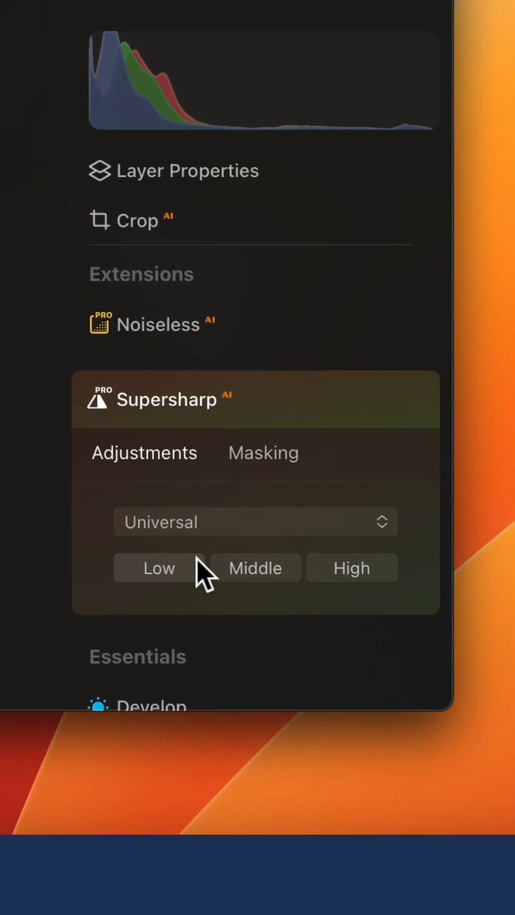
- Apply Supersharp at Middle strength to the mosque photo and wait for processing
click(255, 567)
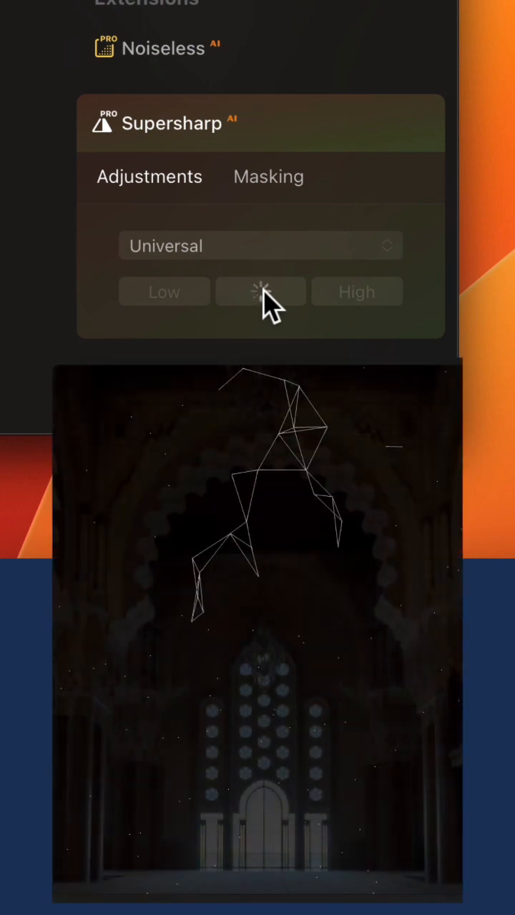
click(260, 292)
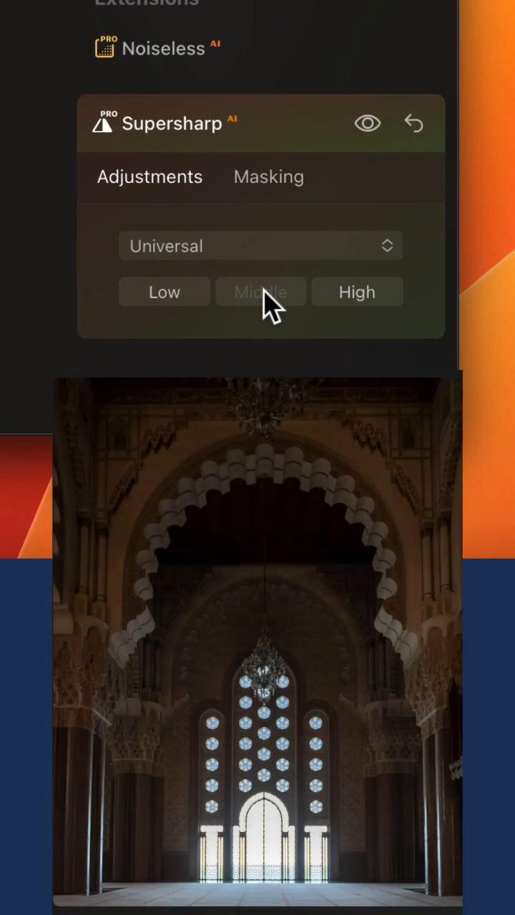